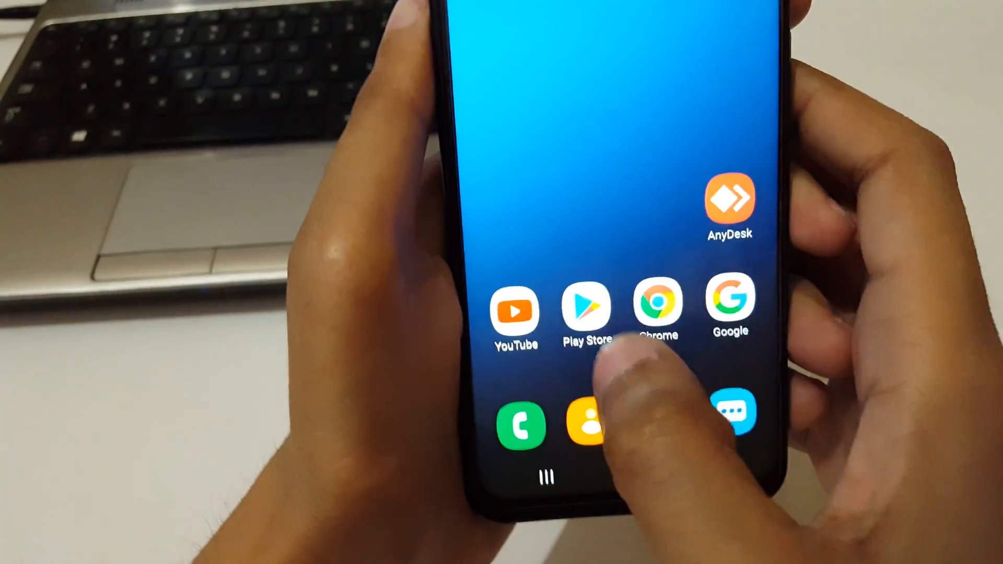
# - Open the Play Store listing for AnyDesk Remote Control, already installed
pyautogui.click(730, 205)
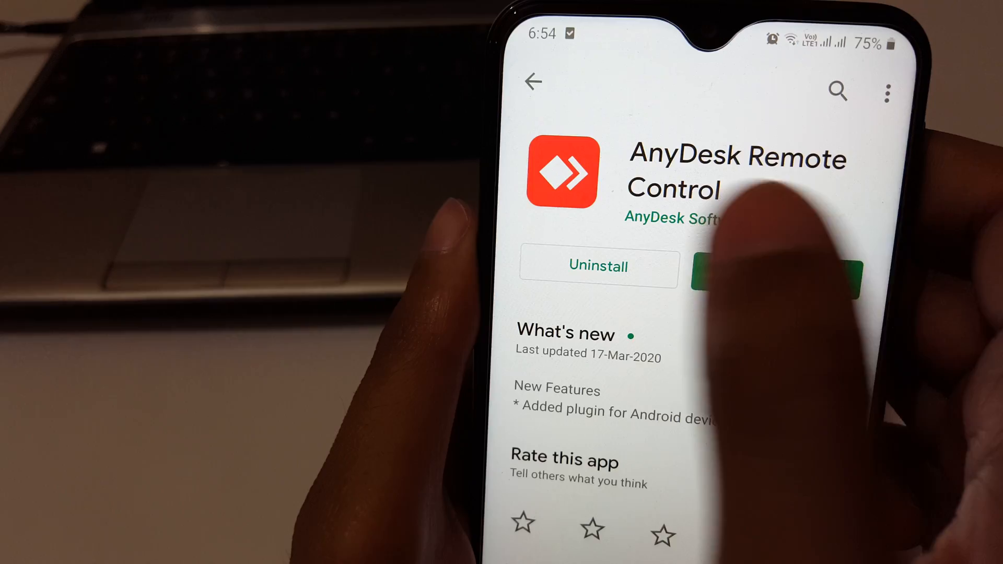
# - Launch AnyDesk on the phone and enter the laptop's address, starting with 334
pyautogui.click(775, 267)
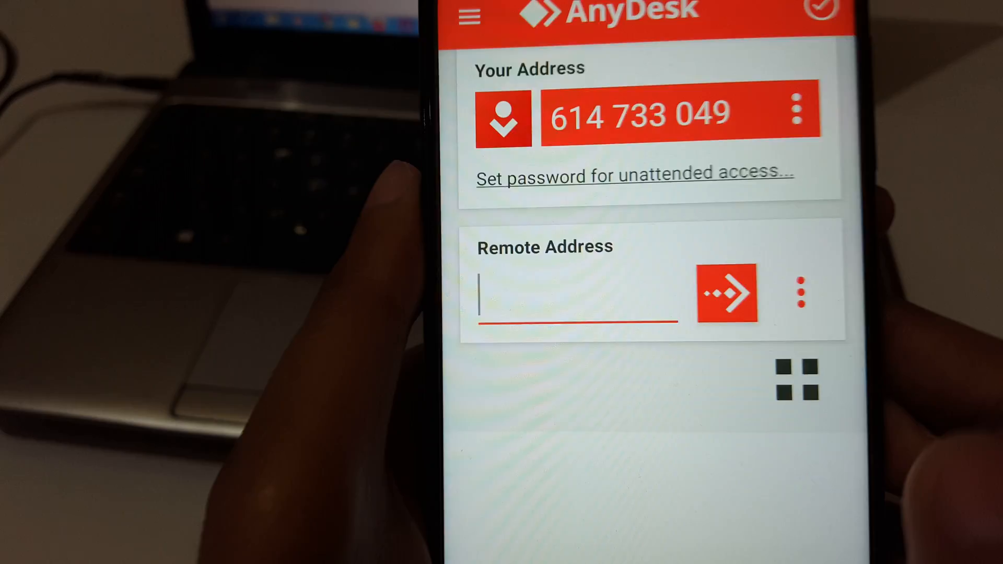
pyautogui.write('334')
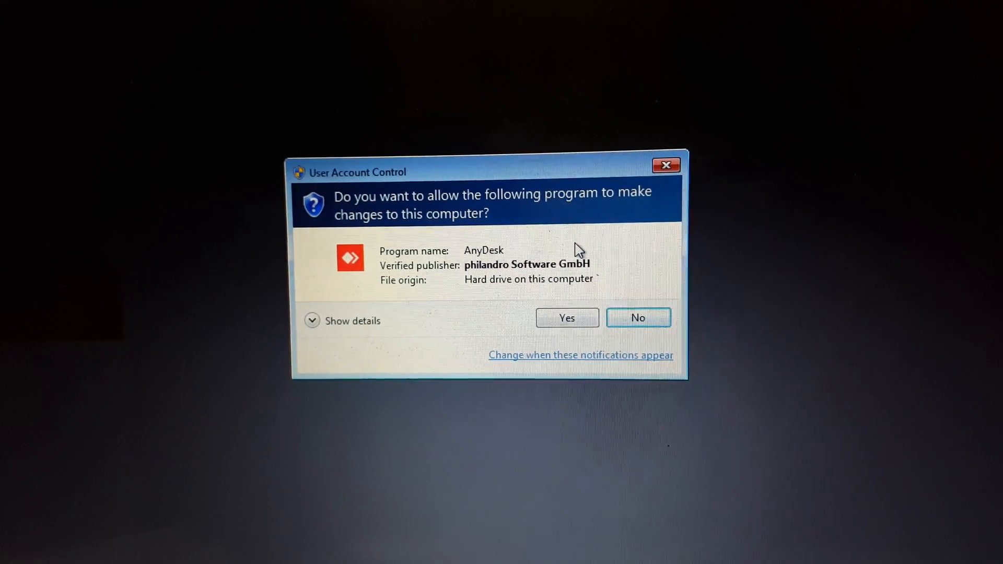
# - Approve AnyDesk's User Account Control prompt on the laptop
pyautogui.click(565, 318)
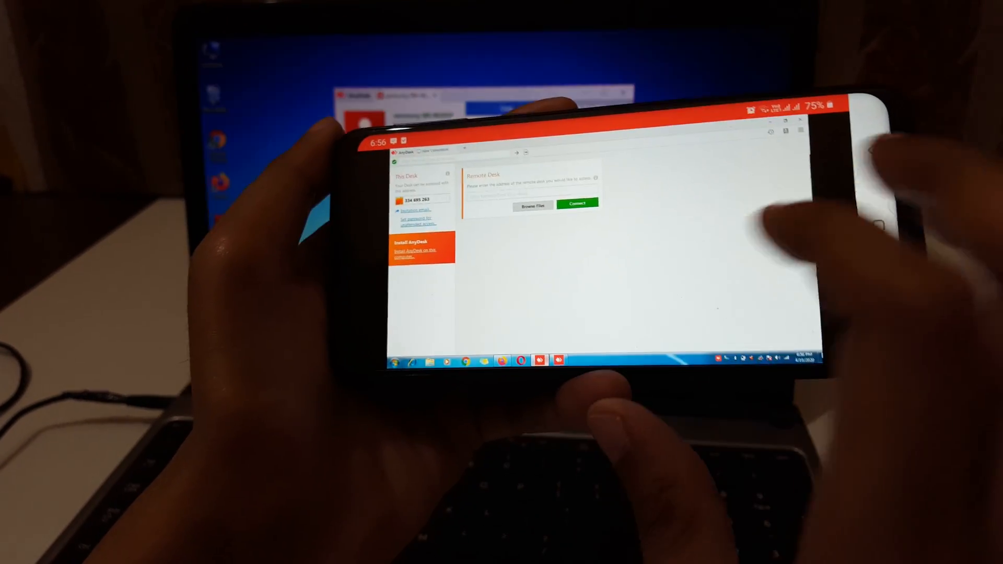
# - Accept the incoming AnyDesk session so the laptop desktop appears live on the phone
pyautogui.click(577, 206)
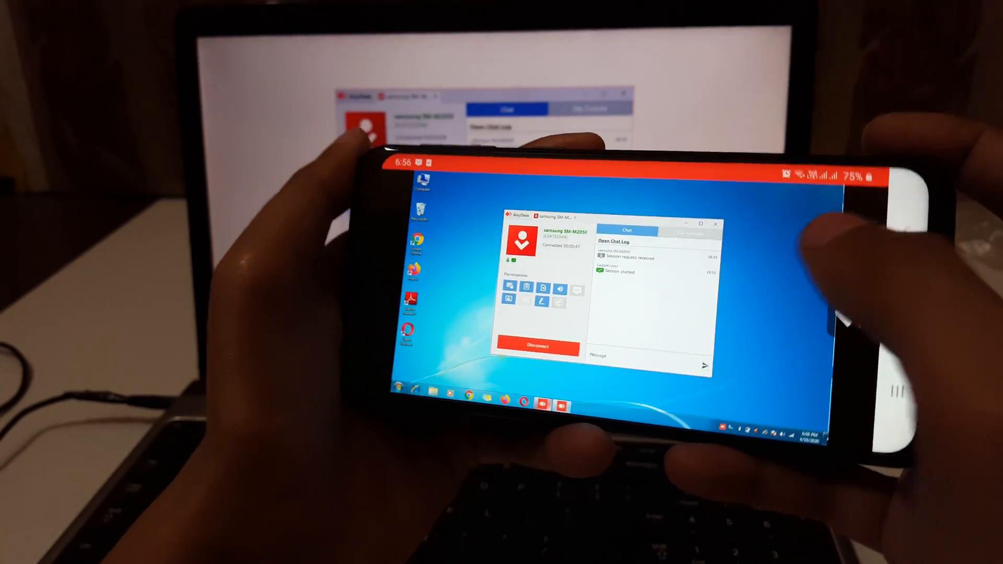